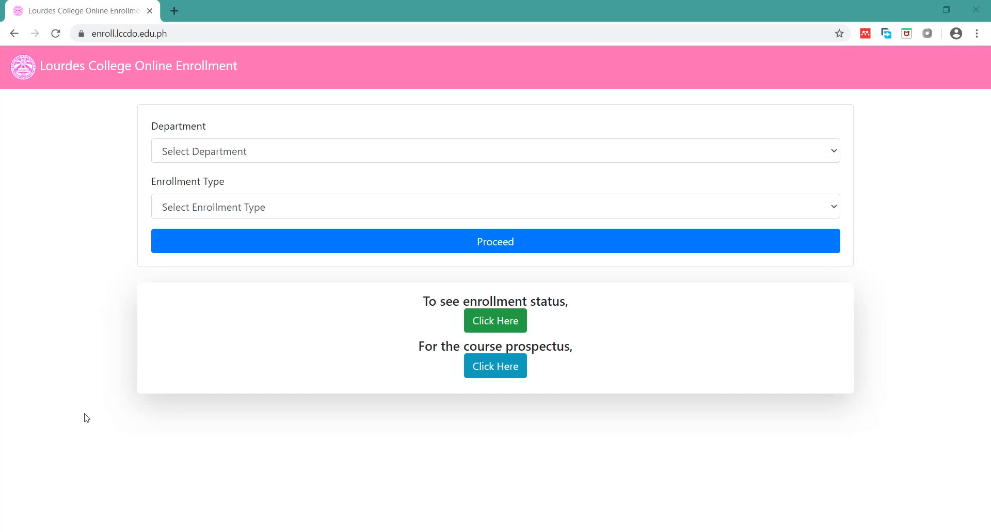
{"action": "mouse_move", "coordinate": [80, 408]}
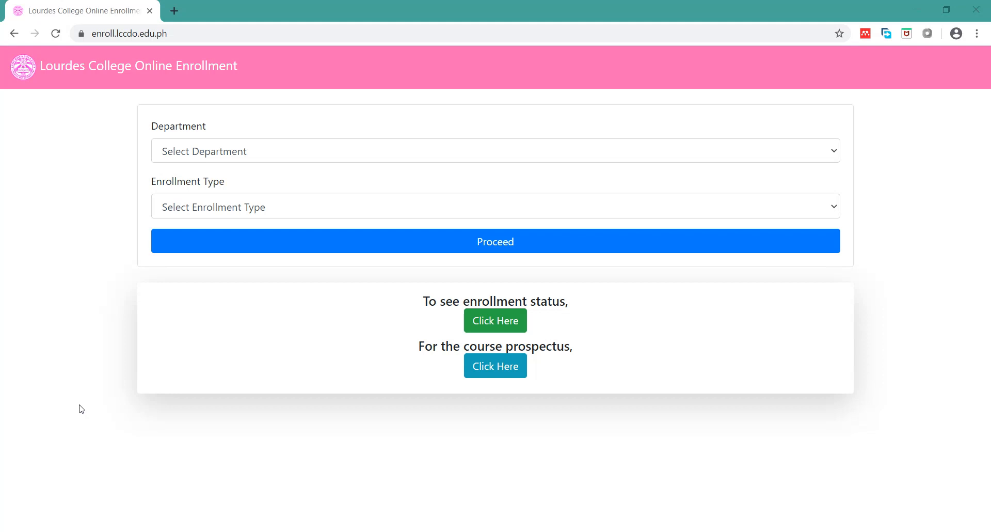
{"action": "mouse_move", "coordinate": [80, 406]}
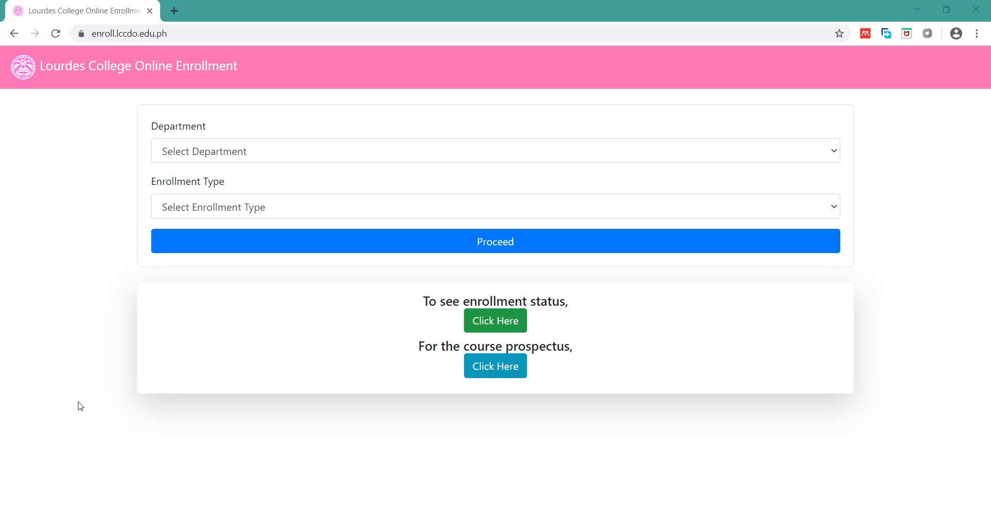
{"action": "mouse_move", "coordinate": [95, 414]}
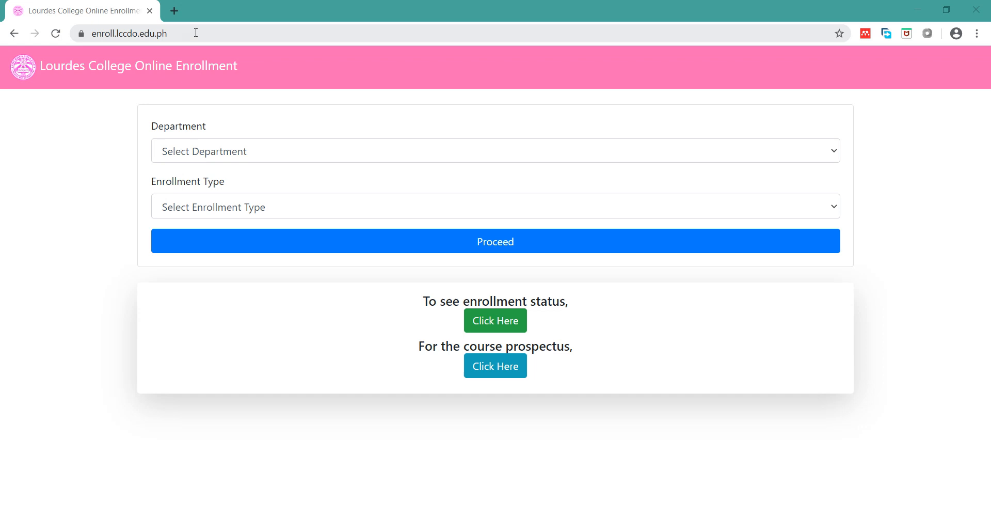
Choose Higher Education Department / Graduate School with OLD enrollment type
{"action": "left_click", "coordinate": [126, 33]}
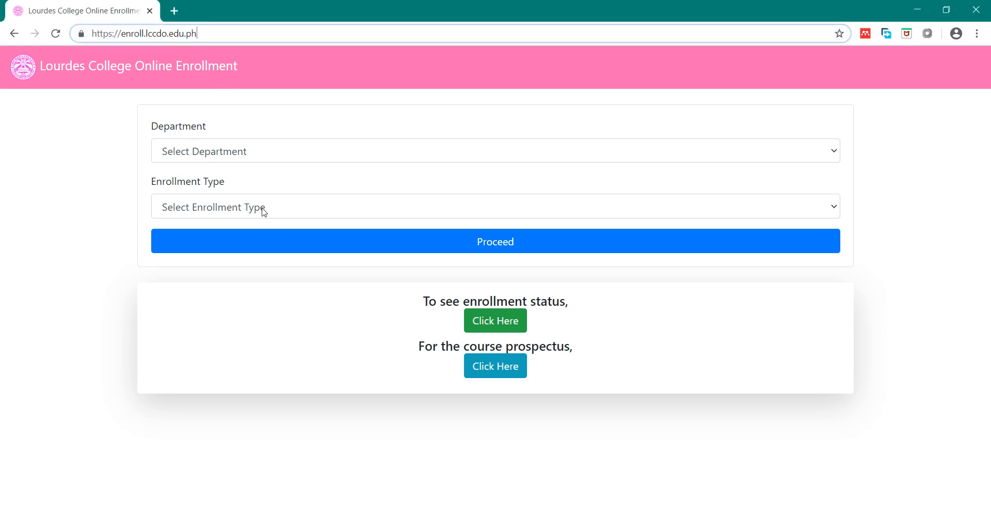
{"action": "left_click", "coordinate": [494, 151]}
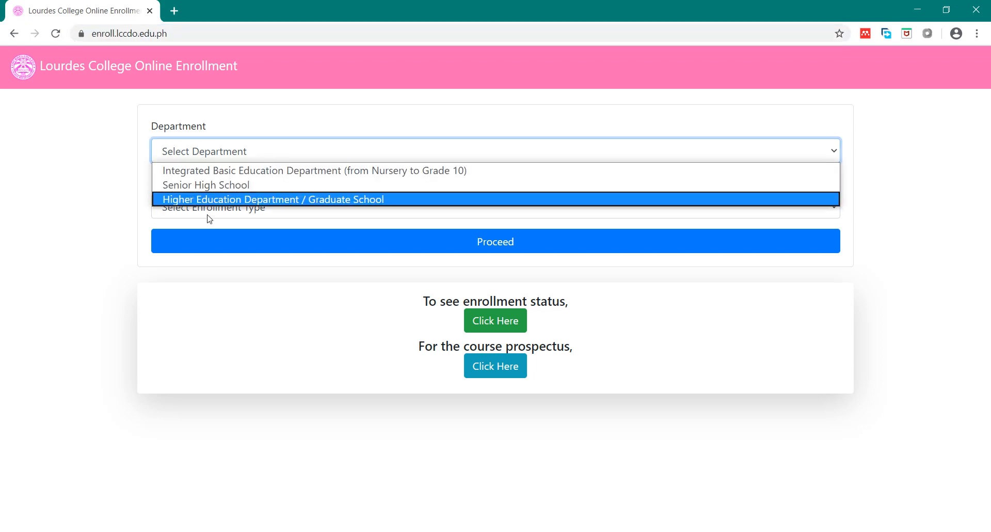
{"action": "mouse_move", "coordinate": [210, 199]}
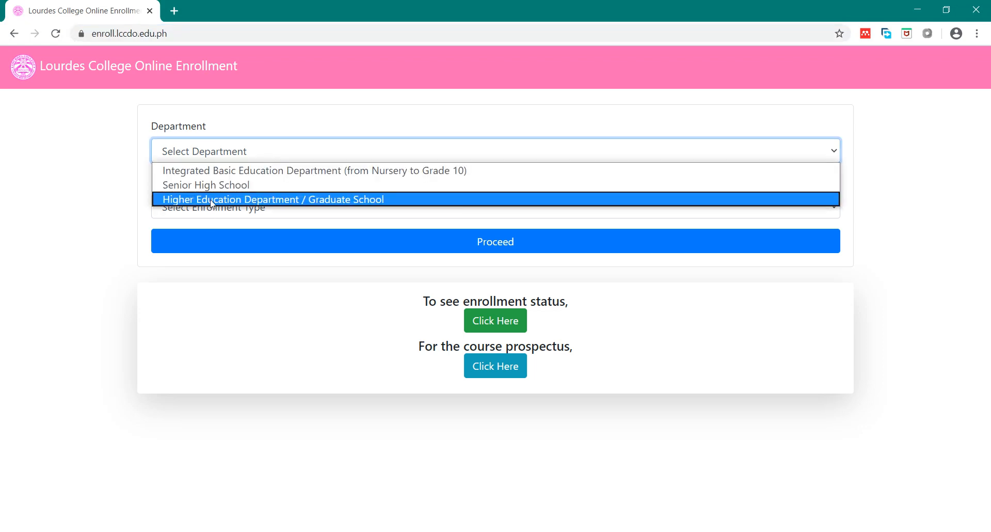
{"action": "left_click", "coordinate": [272, 199]}
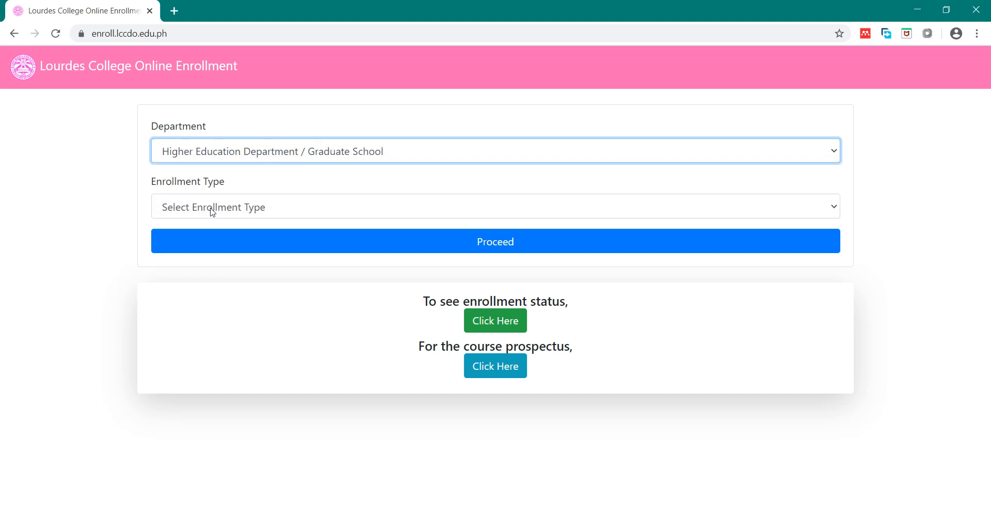
{"action": "left_click", "coordinate": [494, 207]}
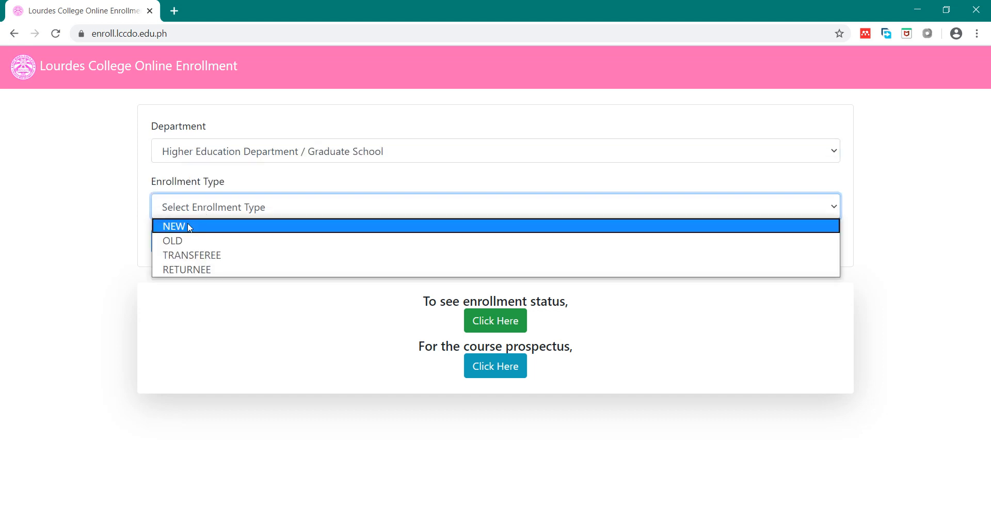
{"action": "mouse_move", "coordinate": [187, 240]}
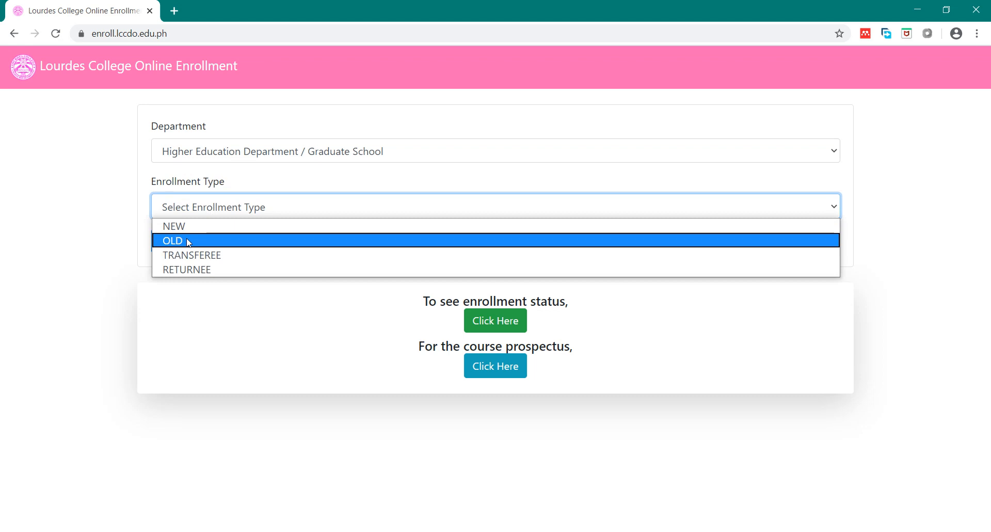
{"action": "left_click", "coordinate": [172, 241]}
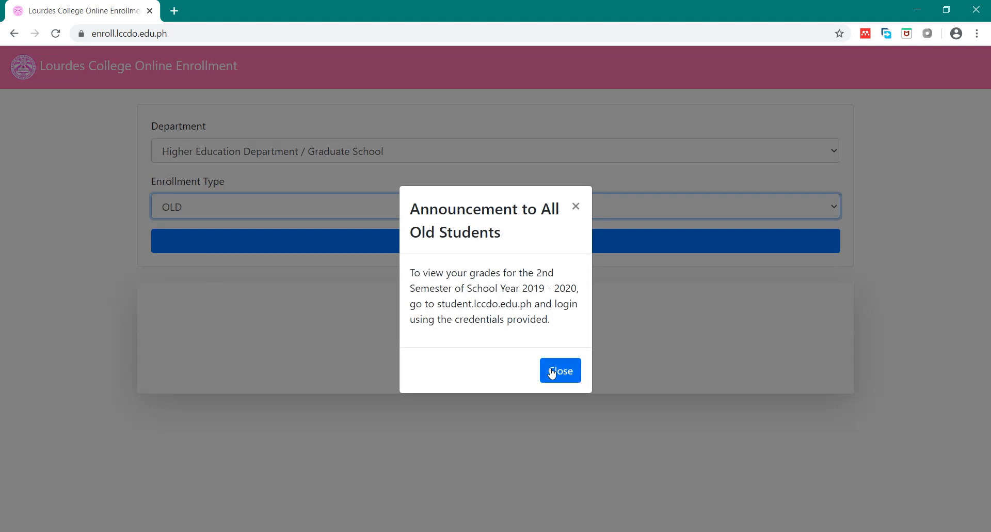
Dismiss the old-student announcement and proceed with the chosen department and type
{"action": "left_click", "coordinate": [560, 370]}
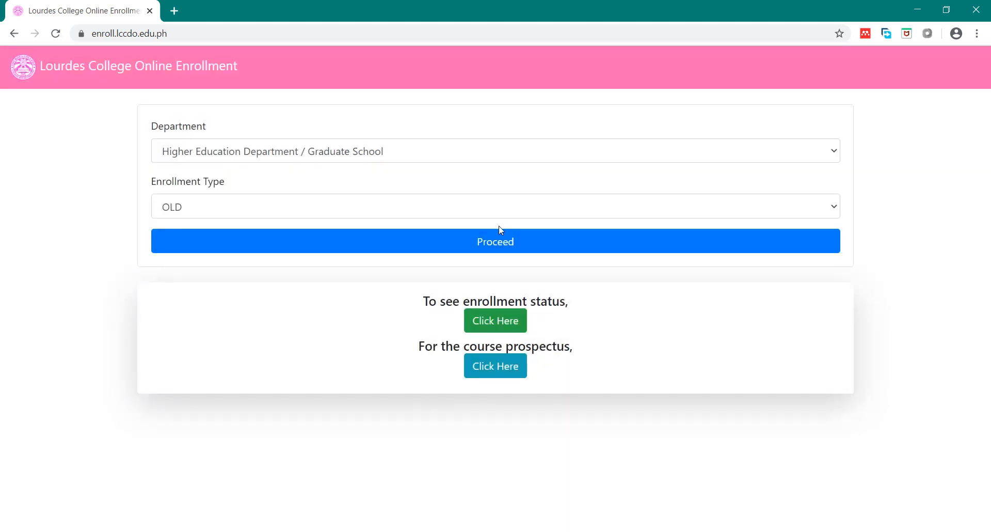
{"action": "left_click", "coordinate": [495, 241]}
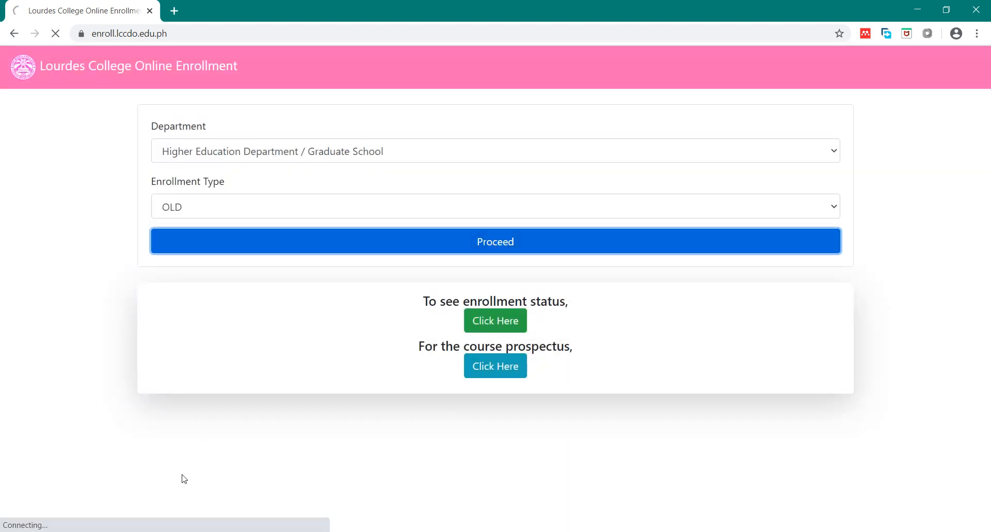
Set school year 2020 - 2021 and 1st Semester on the old-student form
{"action": "left_click", "coordinate": [494, 241]}
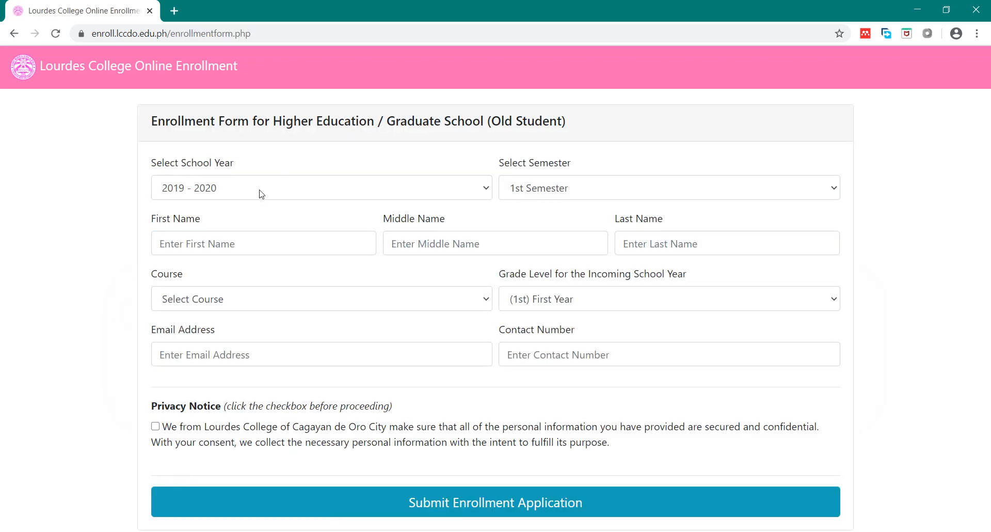
{"action": "left_click", "coordinate": [320, 187]}
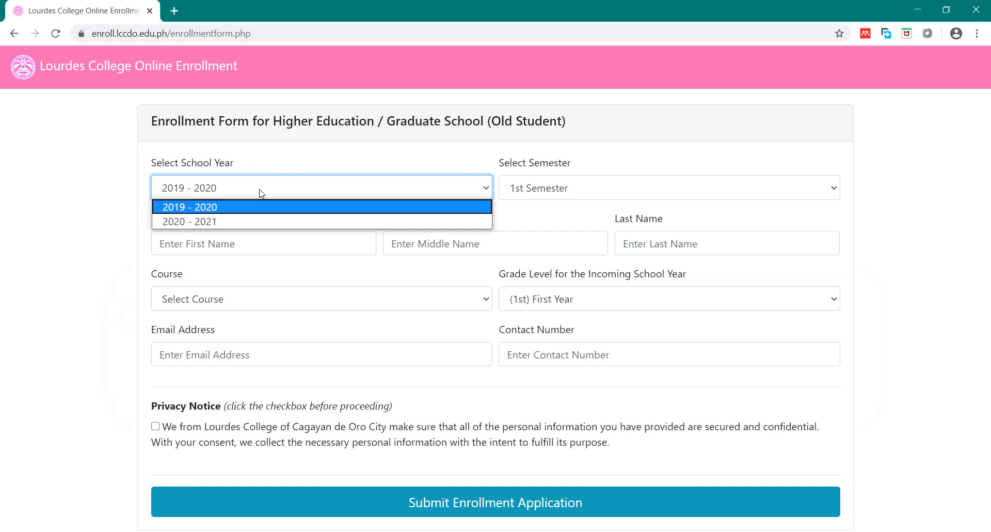
{"action": "mouse_move", "coordinate": [190, 221]}
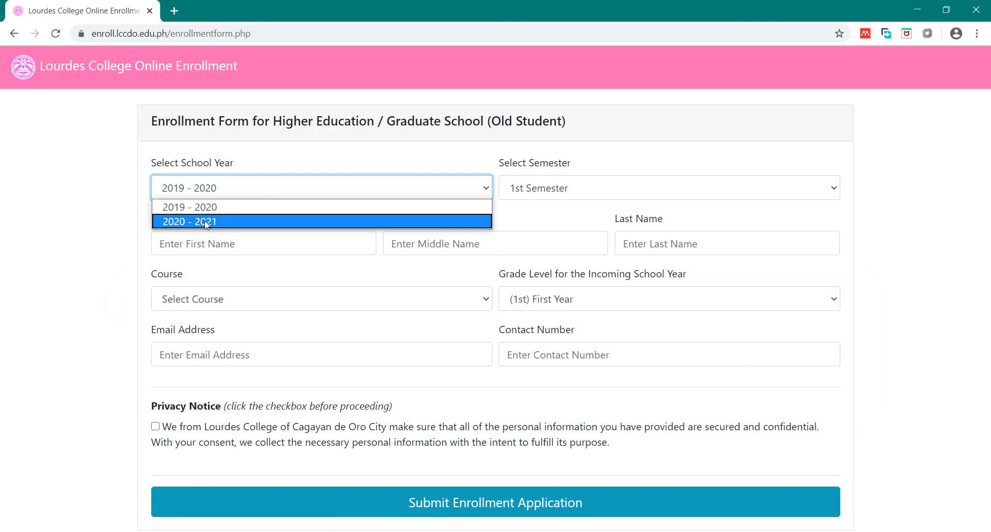
{"action": "left_click", "coordinate": [668, 187]}
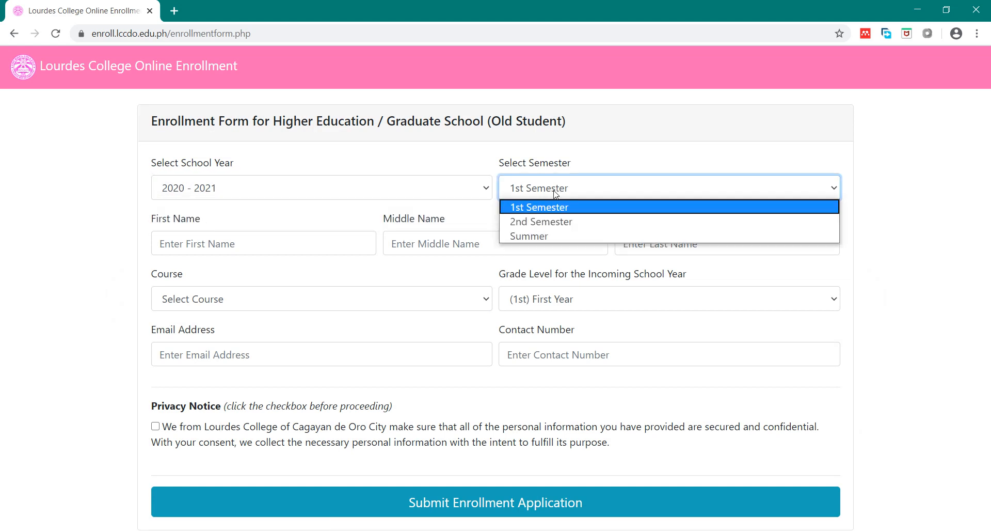
{"action": "left_click", "coordinate": [538, 206]}
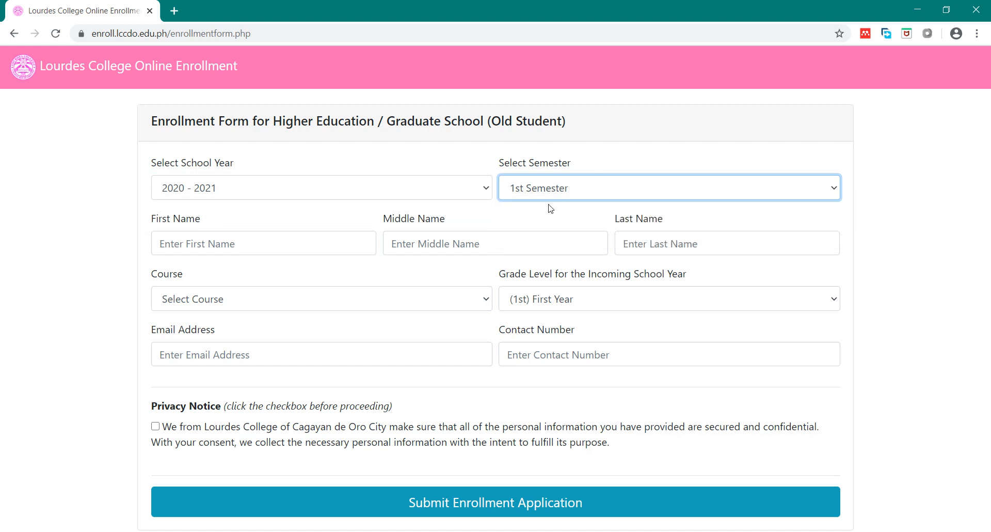
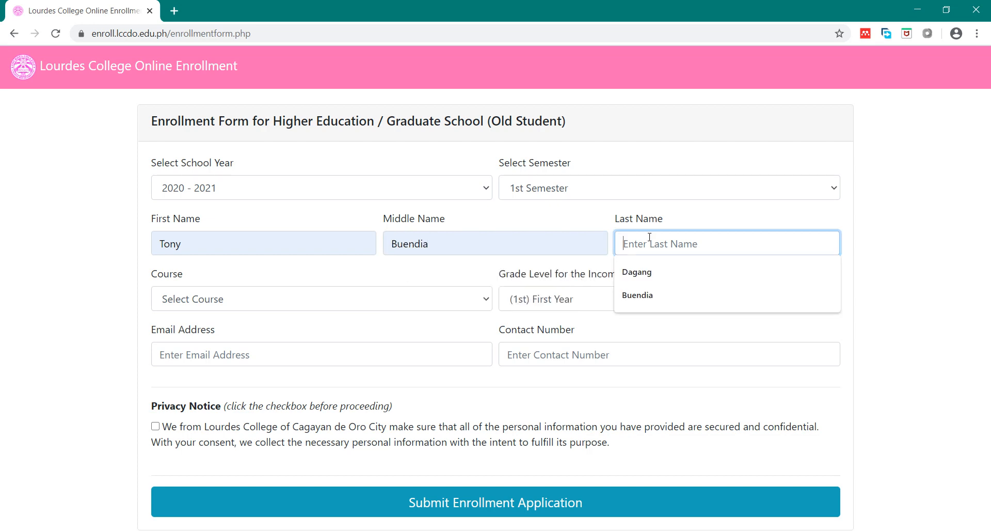
{"action": "left_click", "coordinate": [636, 272]}
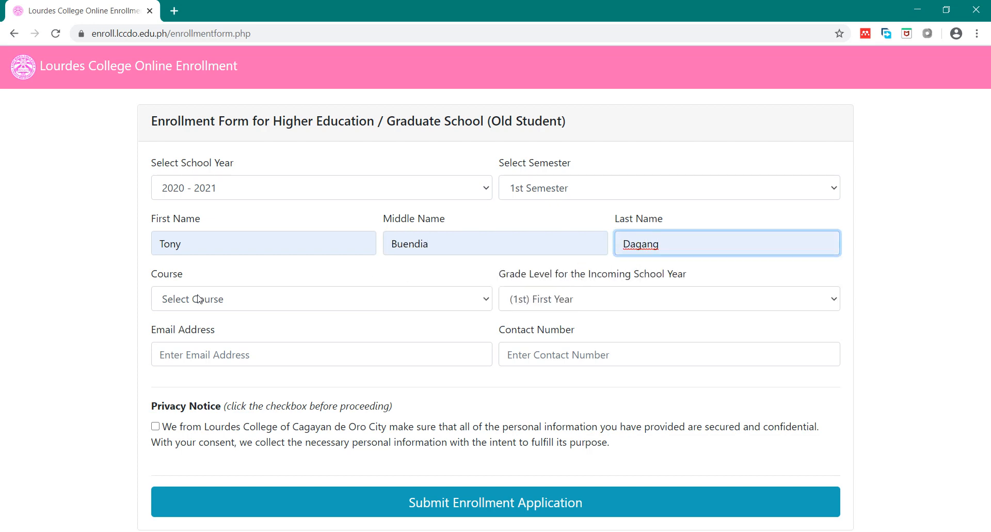
Select BSBA-MM, Second Year, autofill the email, and accept the Privacy Notice
{"action": "left_click", "coordinate": [321, 299]}
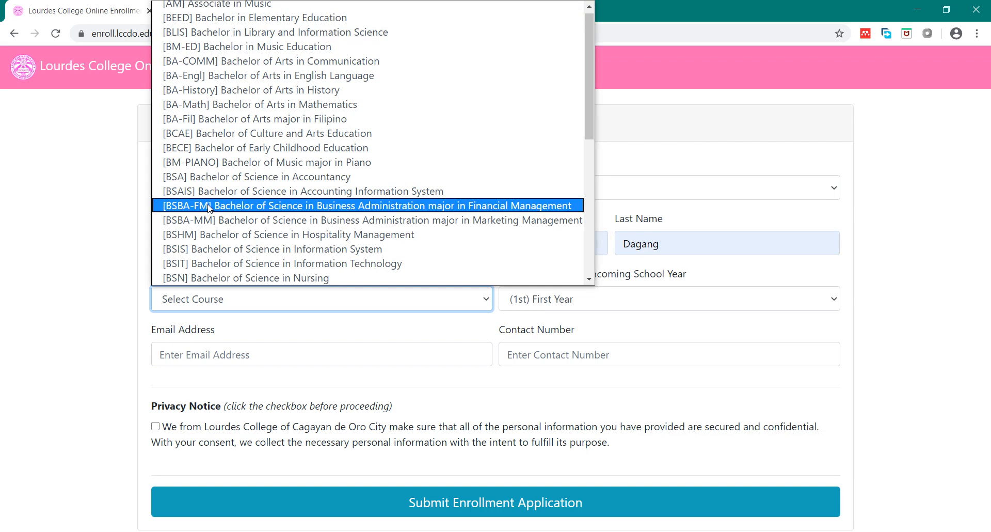
{"action": "mouse_move", "coordinate": [210, 207]}
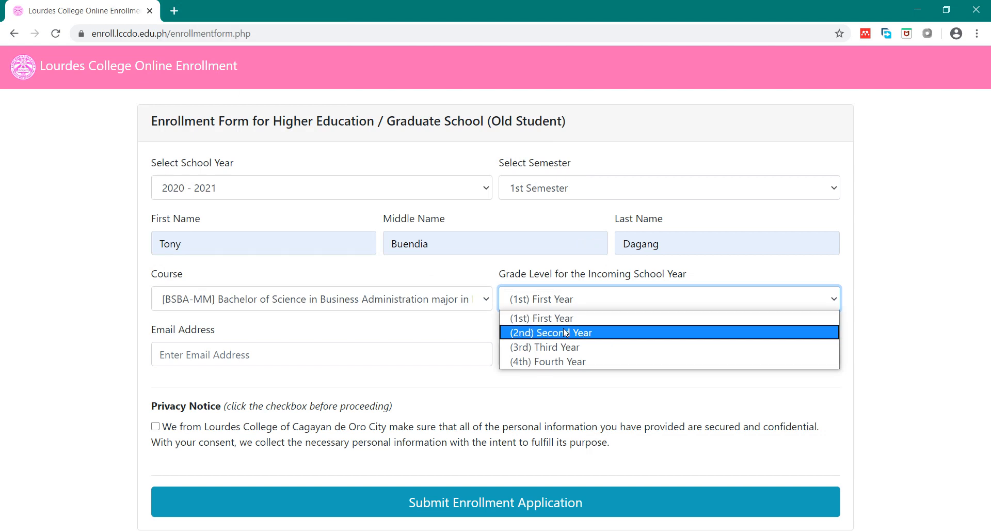
{"action": "mouse_move", "coordinate": [562, 336]}
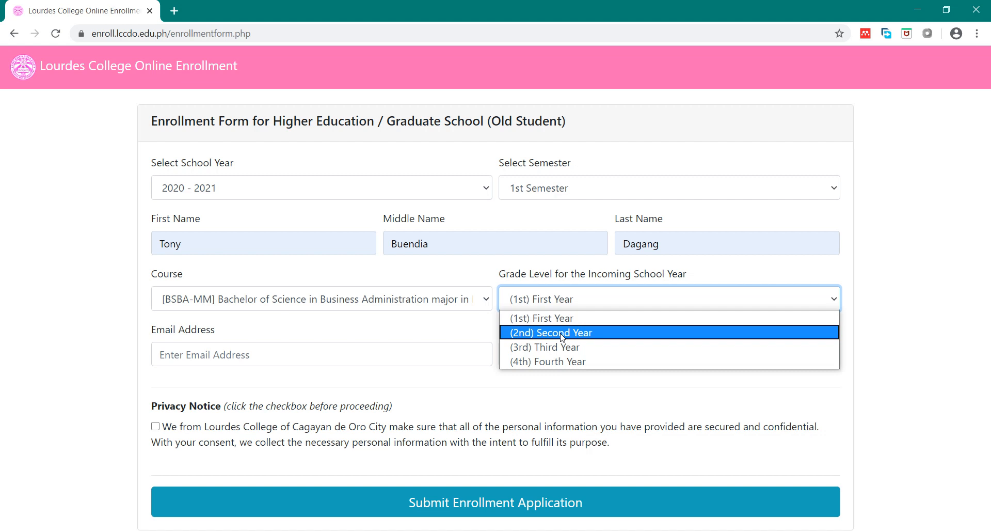
{"action": "left_click", "coordinate": [550, 331]}
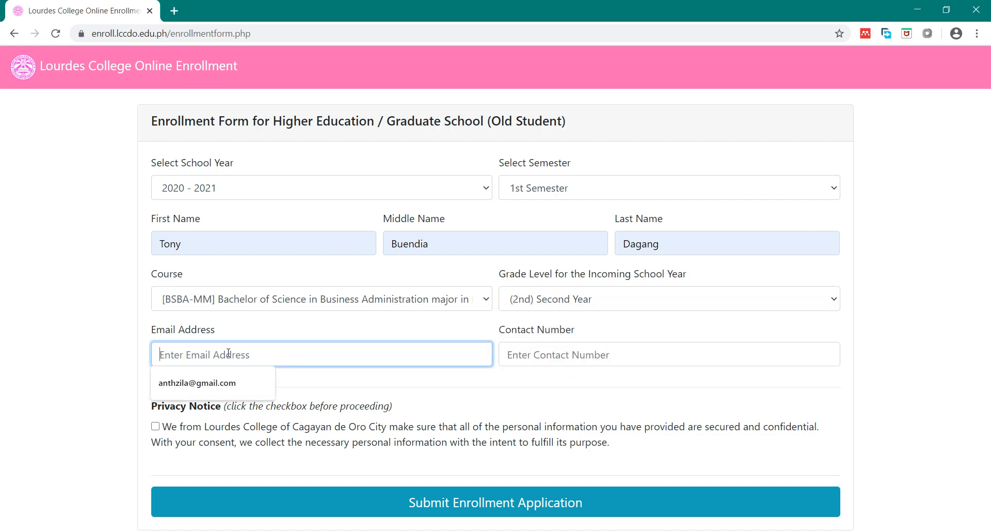
{"action": "left_click", "coordinate": [198, 382]}
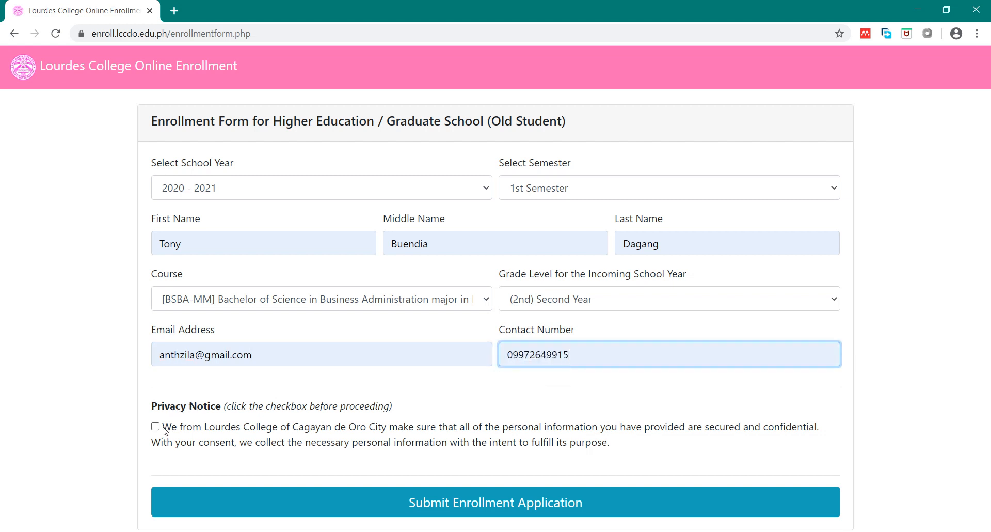
{"action": "left_click", "coordinate": [155, 426]}
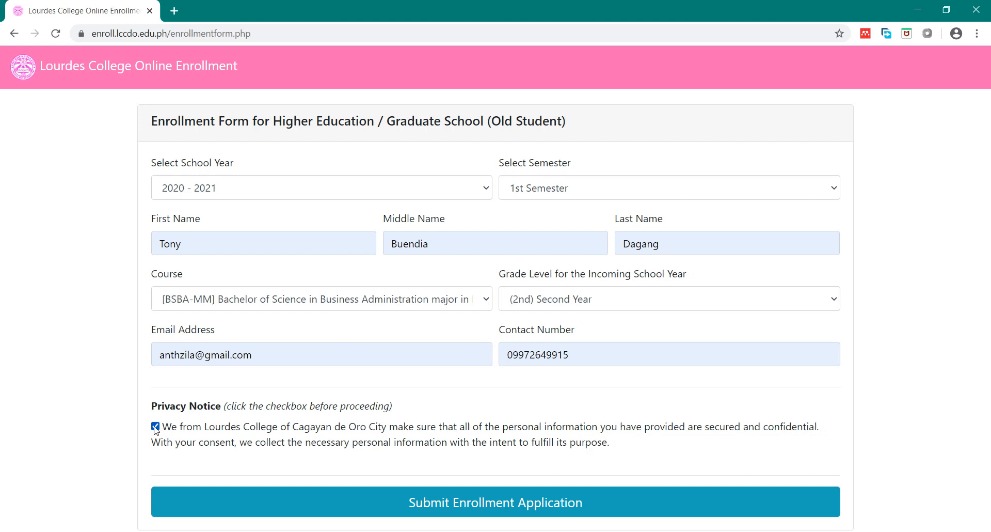
{"action": "mouse_move", "coordinate": [468, 501]}
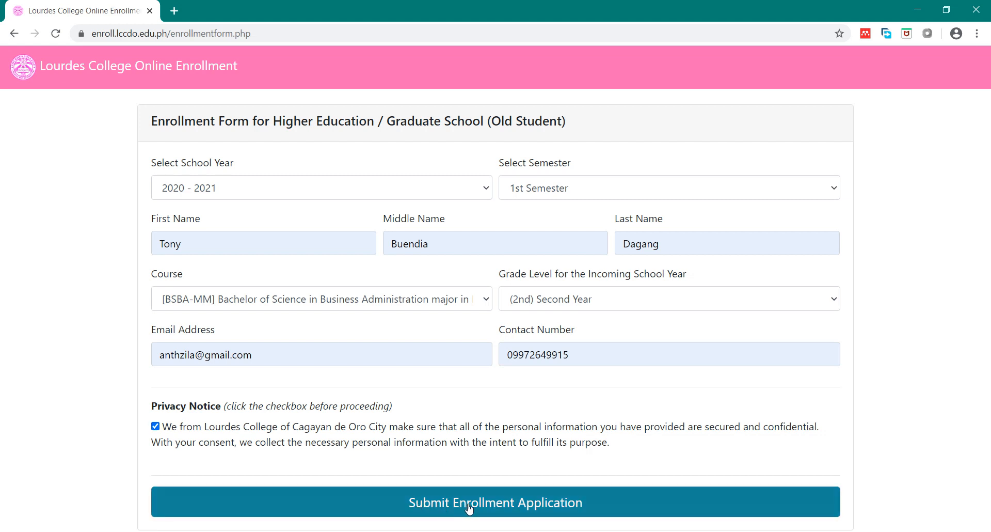
{"action": "left_click", "coordinate": [494, 502]}
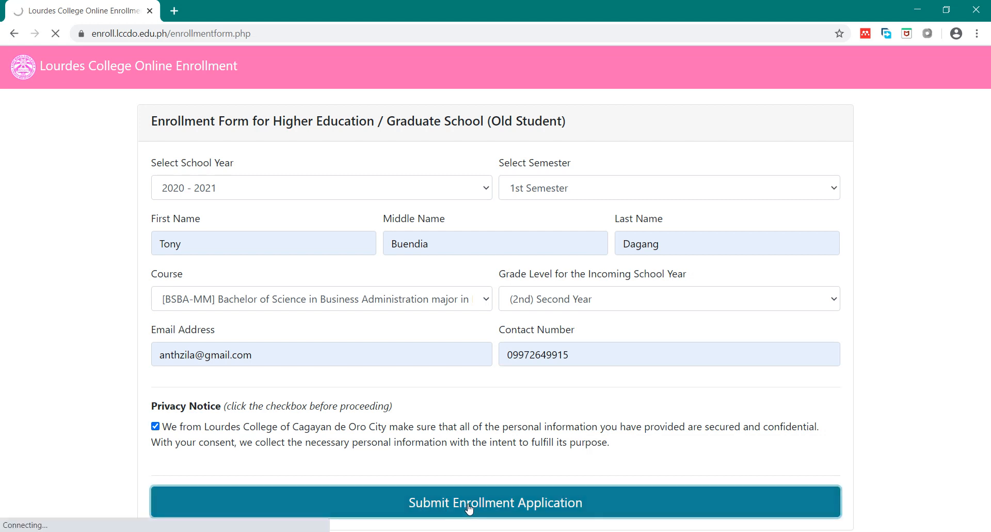
{"action": "left_click", "coordinate": [494, 502]}
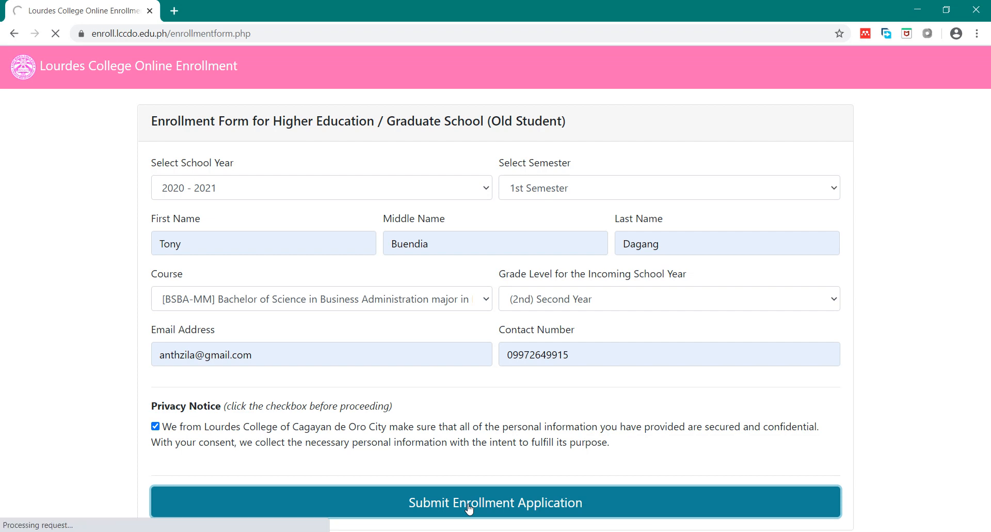
{"action": "left_click", "coordinate": [495, 501]}
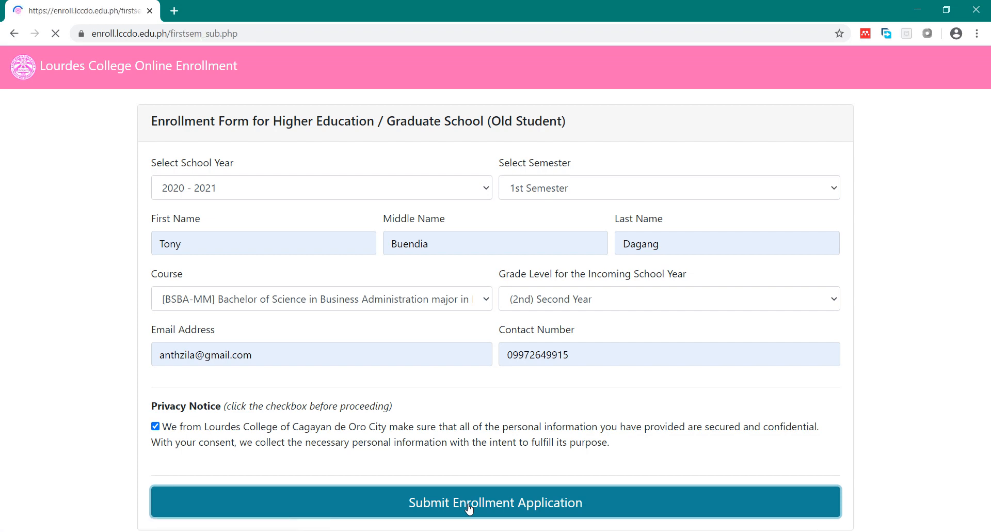
{"action": "left_click", "coordinate": [494, 502]}
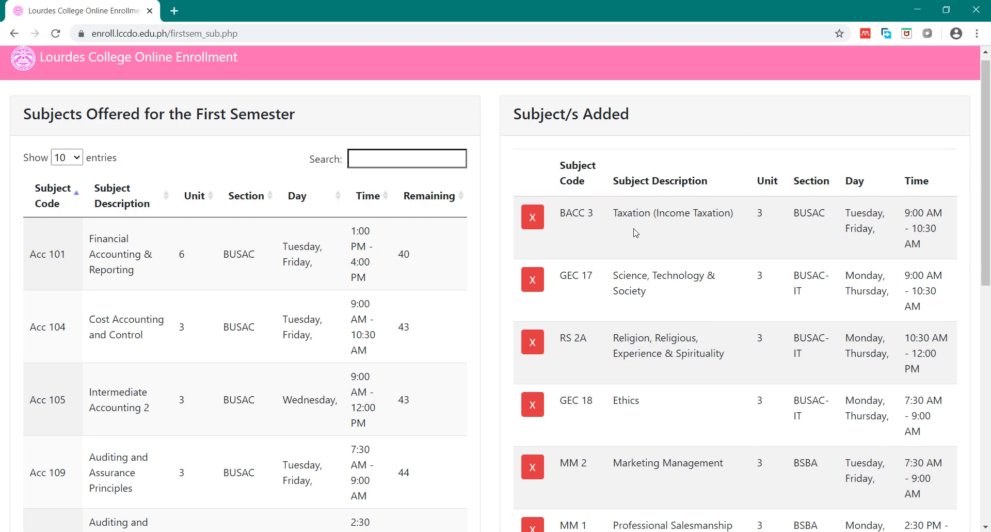
{"action": "scroll", "scroll_direction": "down", "scroll_amount": 3}
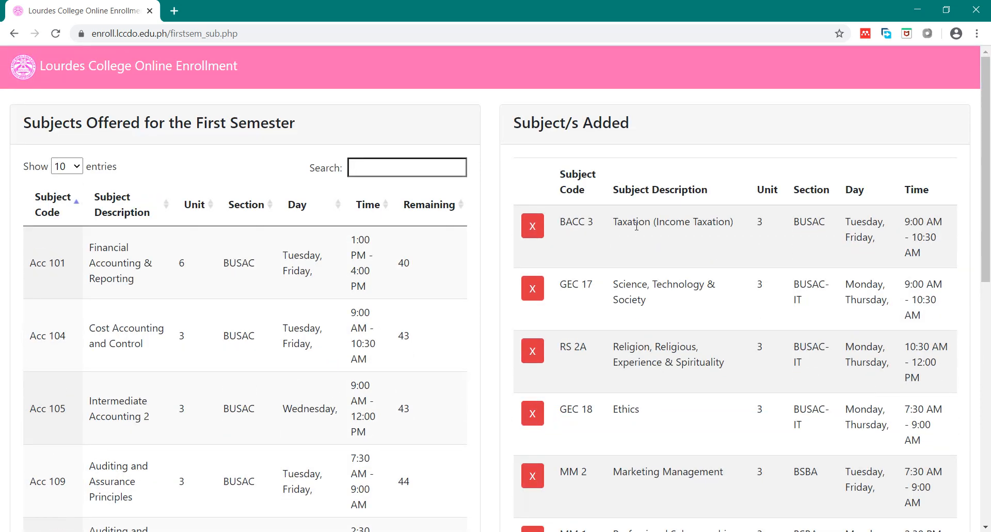
{"action": "mouse_move", "coordinate": [650, 279]}
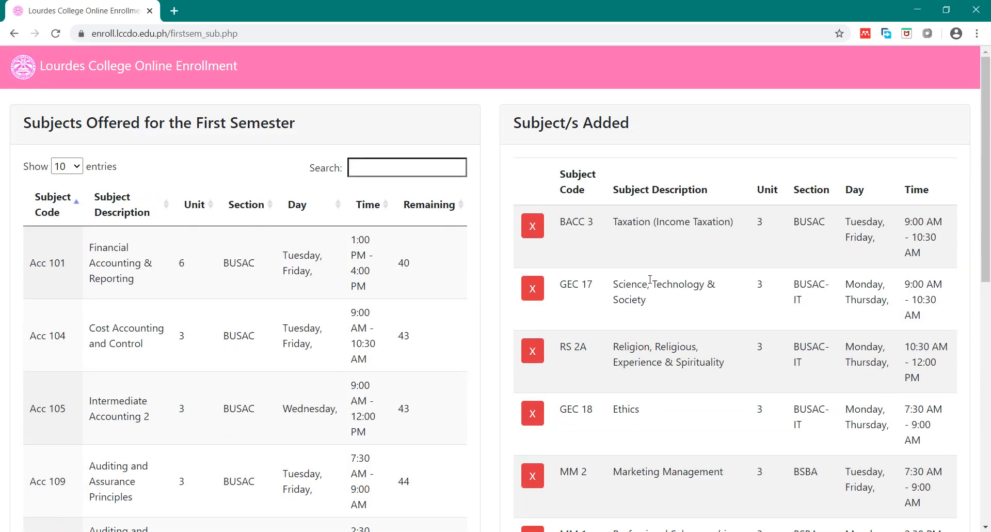
{"action": "mouse_move", "coordinate": [648, 311]}
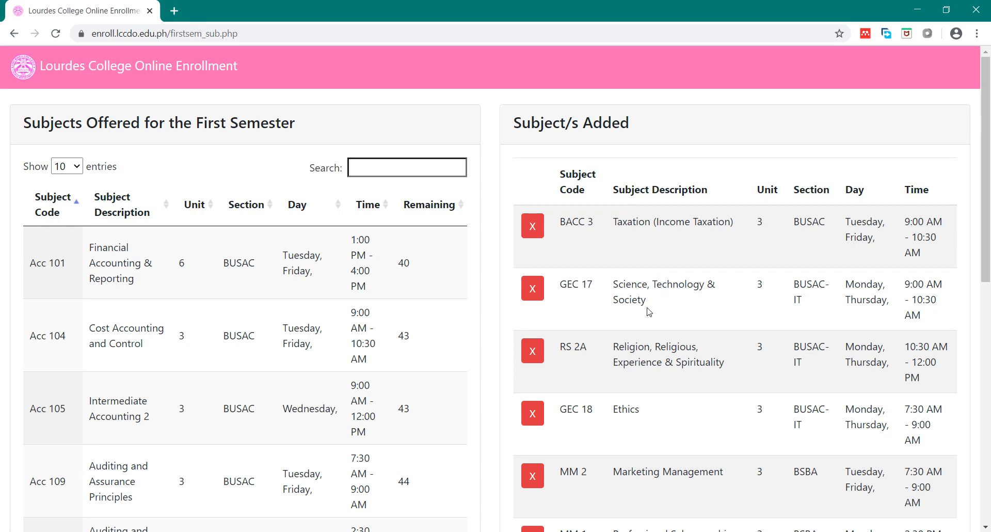
{"action": "mouse_move", "coordinate": [655, 339]}
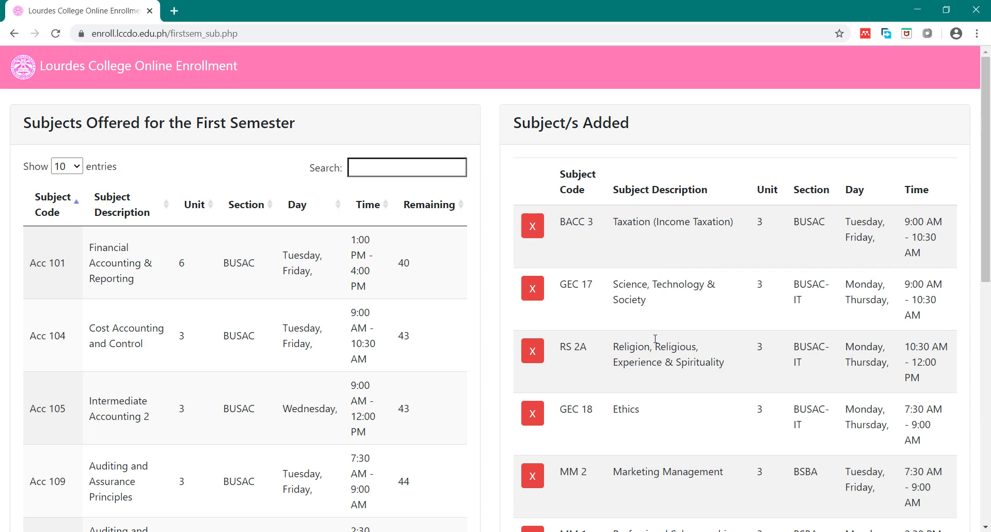
{"action": "scroll", "scroll_direction": "down", "scroll_amount": 3}
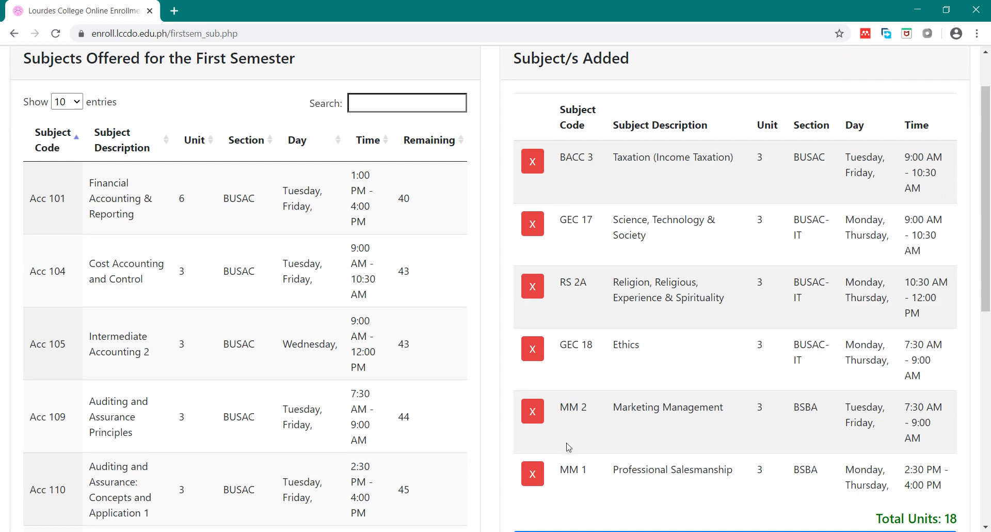
{"action": "mouse_move", "coordinate": [595, 253]}
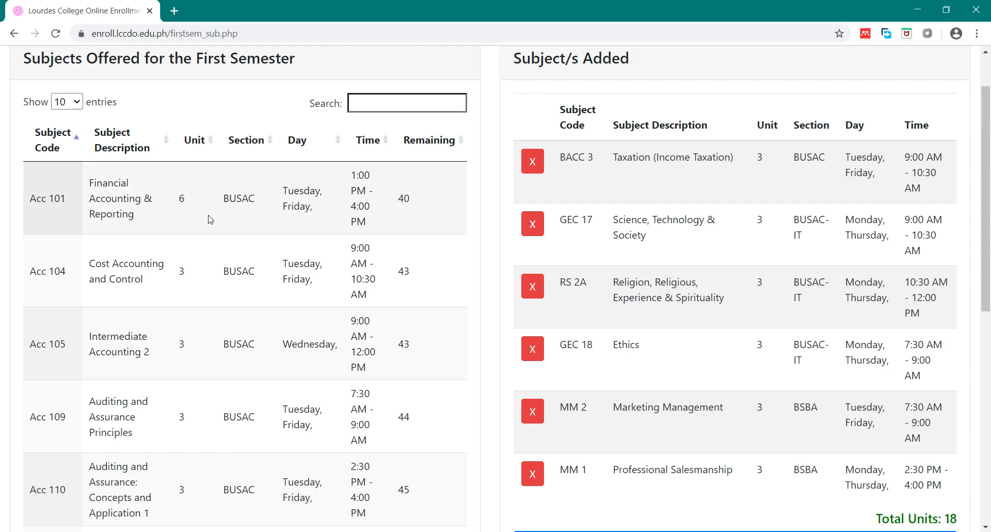
{"action": "scroll", "scroll_direction": "down", "scroll_amount": 3}
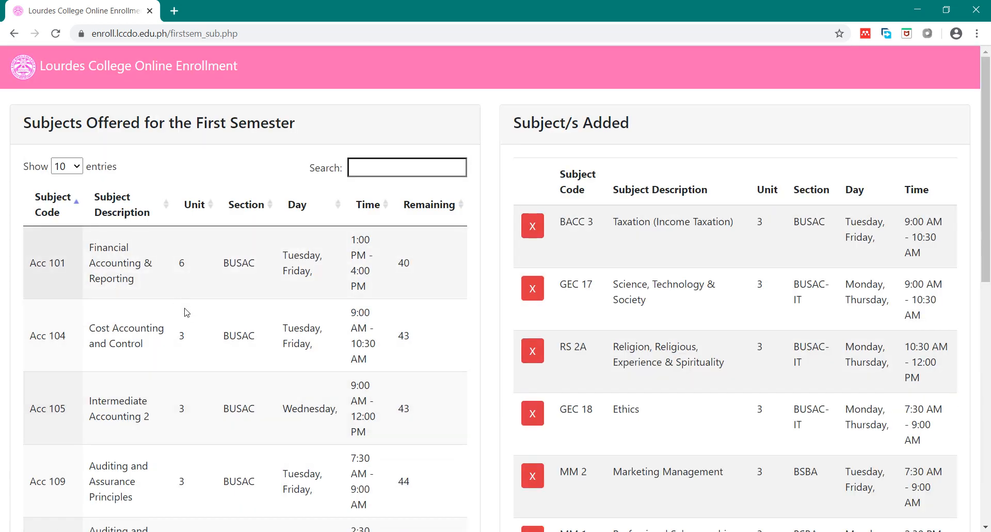
{"action": "mouse_move", "coordinate": [246, 315]}
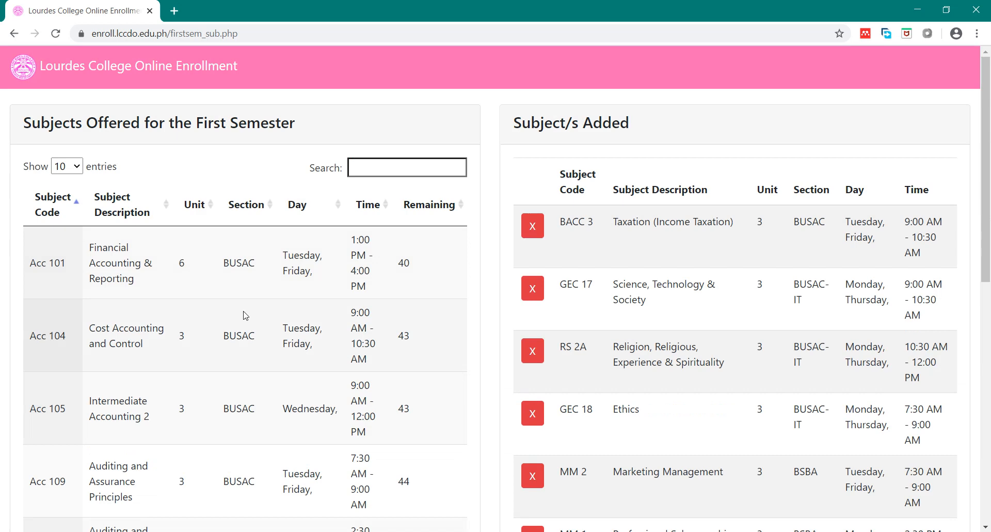
{"action": "mouse_move", "coordinate": [237, 309]}
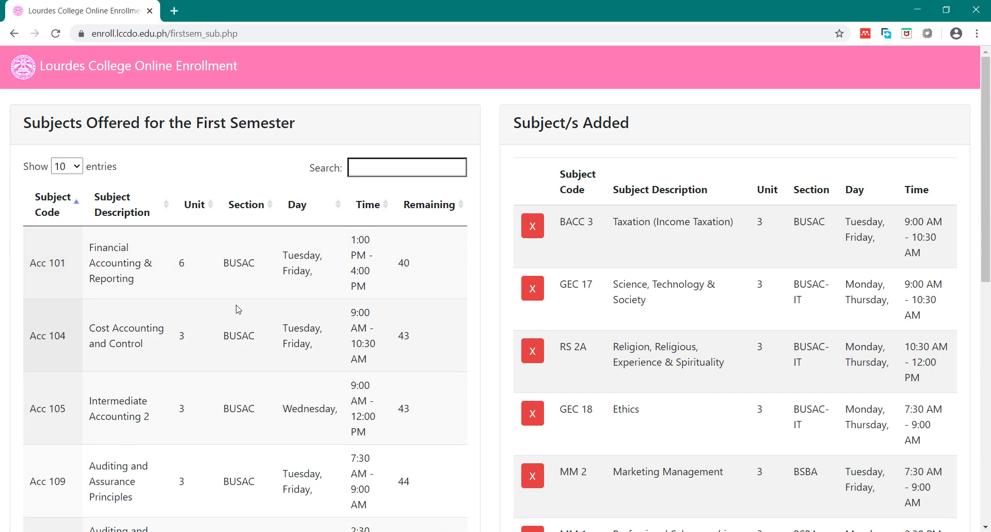
{"action": "mouse_move", "coordinate": [238, 320]}
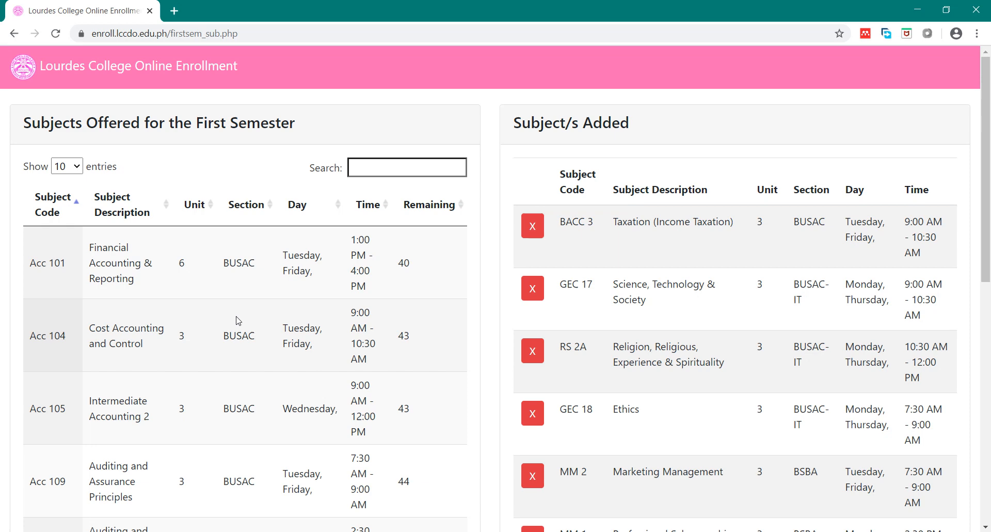
{"action": "scroll", "scroll_direction": "down", "scroll_amount": 3}
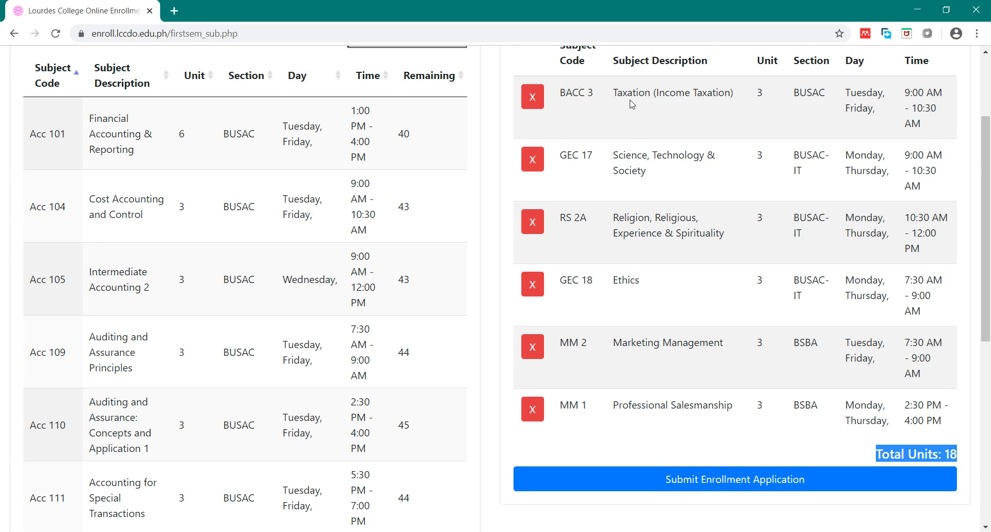
{"action": "mouse_move", "coordinate": [642, 459]}
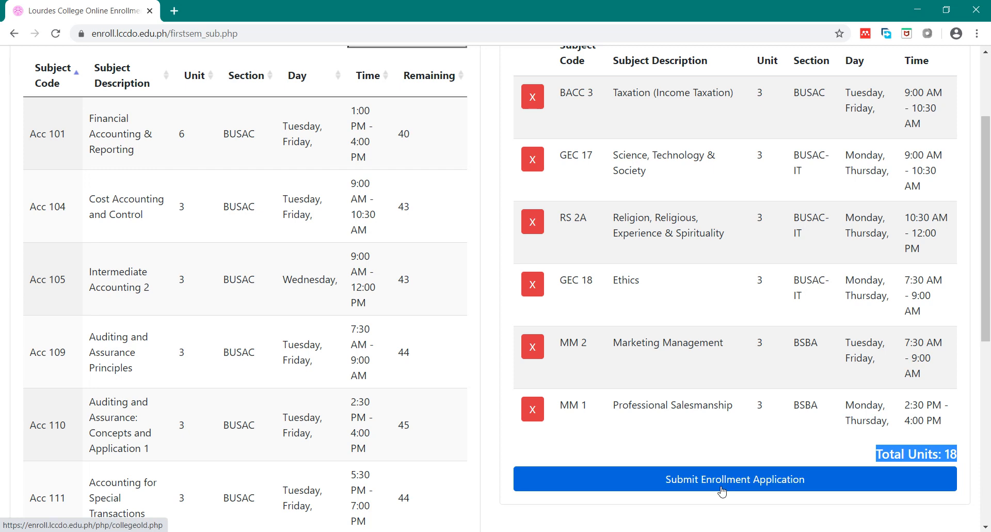
Submit the enrollment application for the six subjects totalling 18 units
{"action": "left_click", "coordinate": [734, 480]}
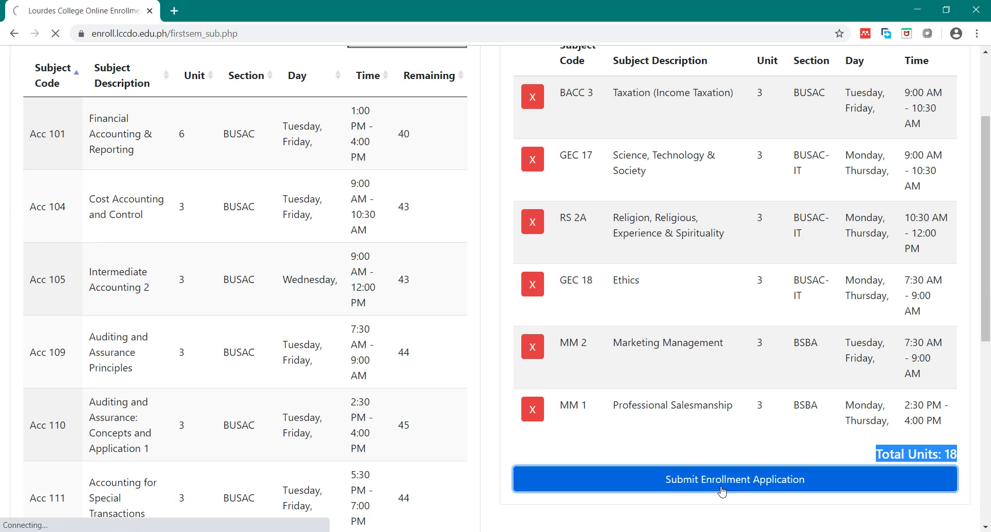
{"action": "left_click", "coordinate": [734, 479]}
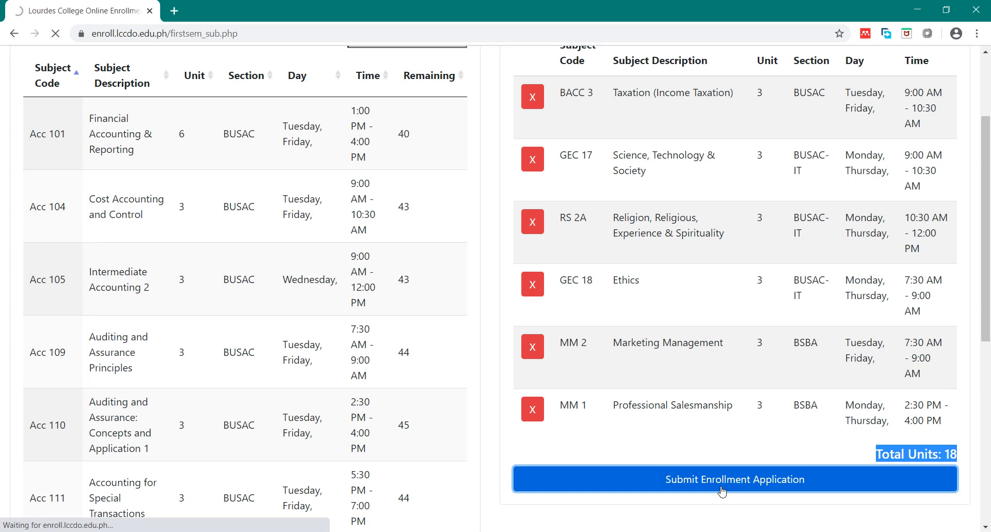
{"action": "left_click", "coordinate": [734, 479]}
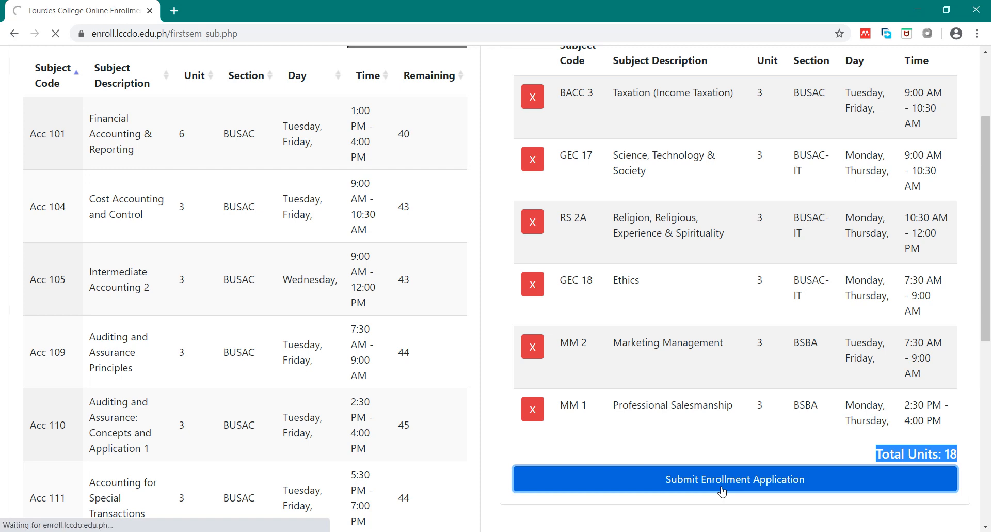
{"action": "left_click", "coordinate": [734, 479]}
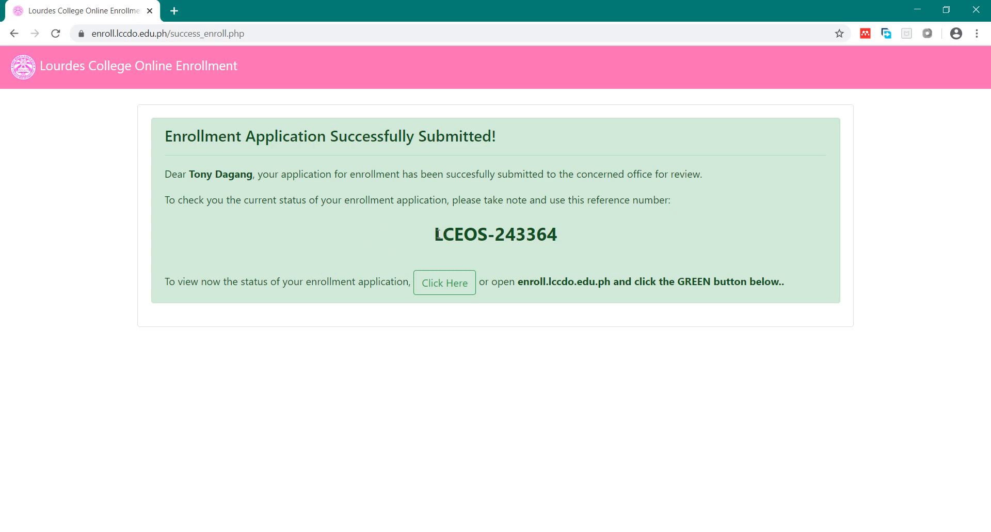
{"action": "double_click", "coordinate": [495, 235]}
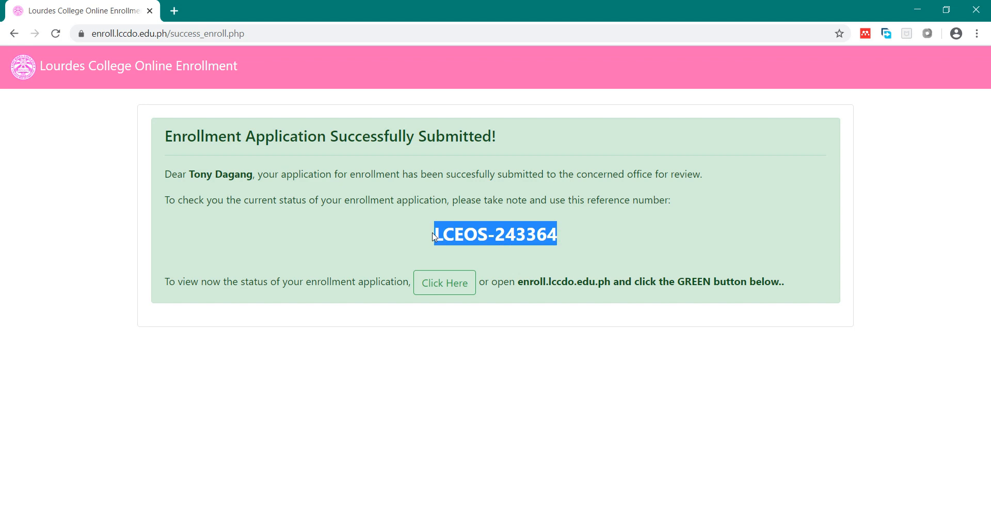
{"action": "mouse_move", "coordinate": [523, 286]}
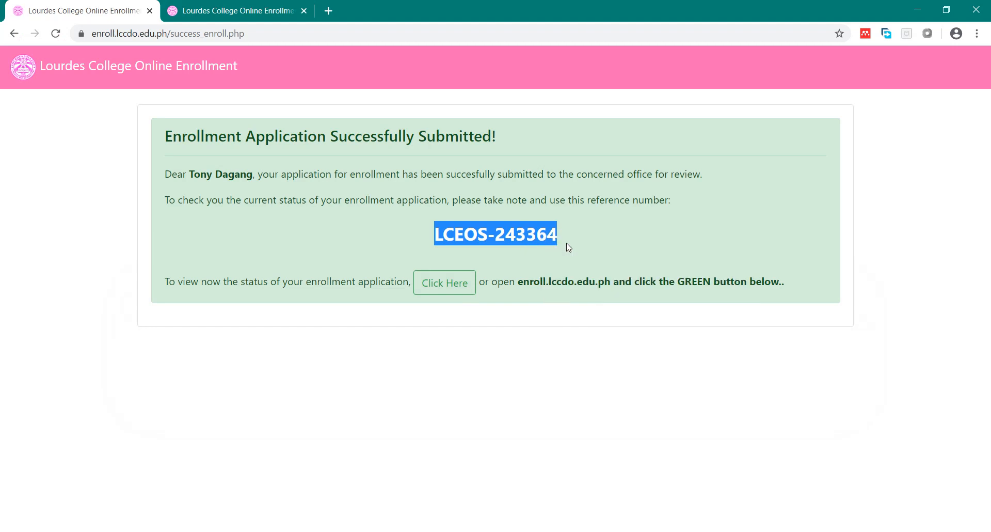
{"action": "mouse_move", "coordinate": [267, 146]}
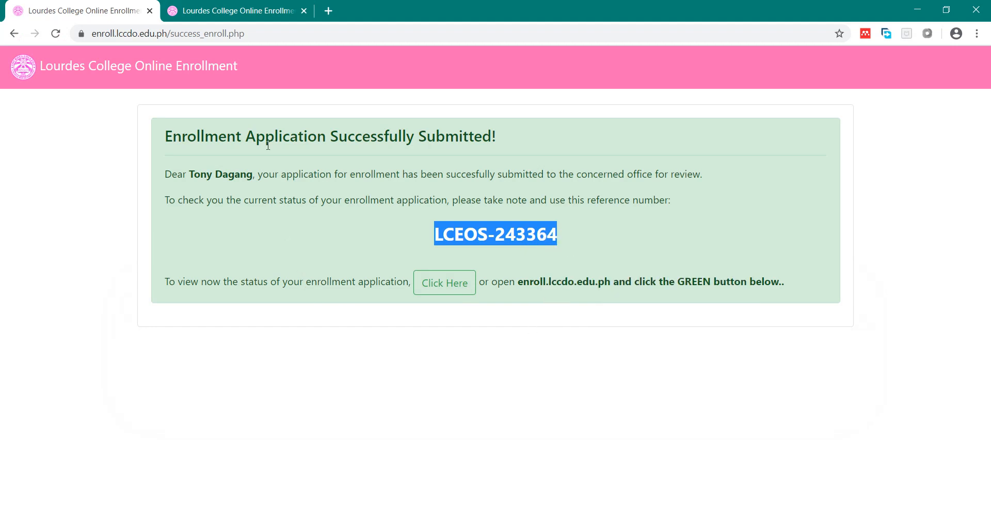
{"action": "left_click", "coordinate": [234, 10]}
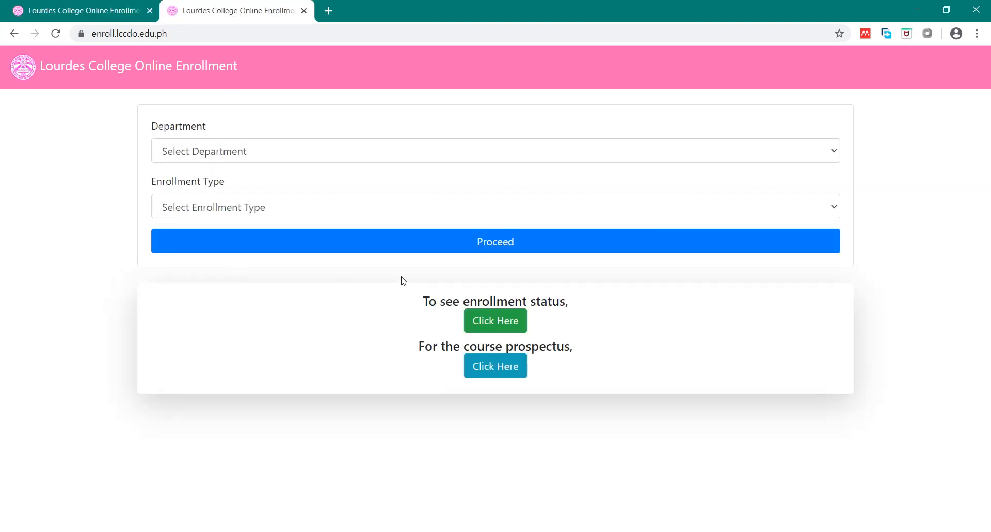
{"action": "mouse_move", "coordinate": [494, 320]}
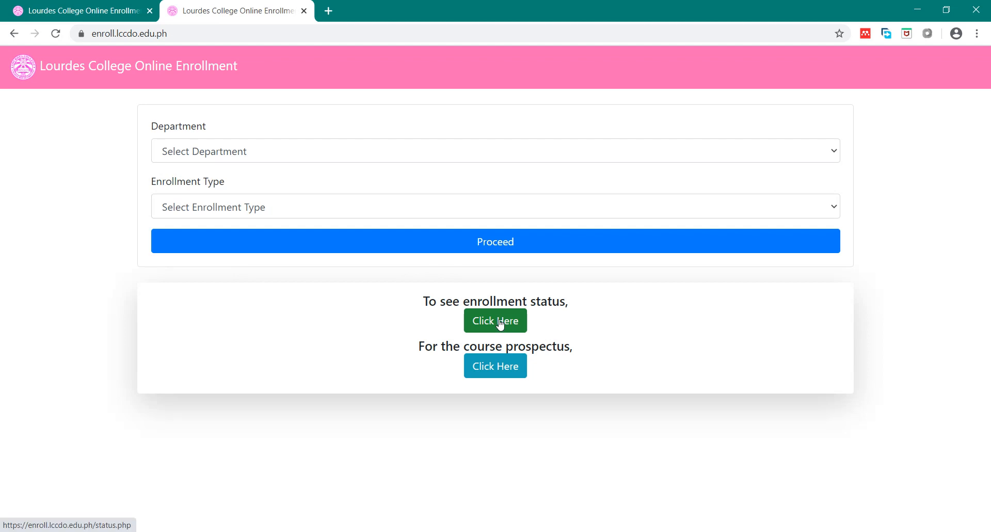
Go to the enrollment status lookup via the Click Here button
{"action": "left_click", "coordinate": [495, 320]}
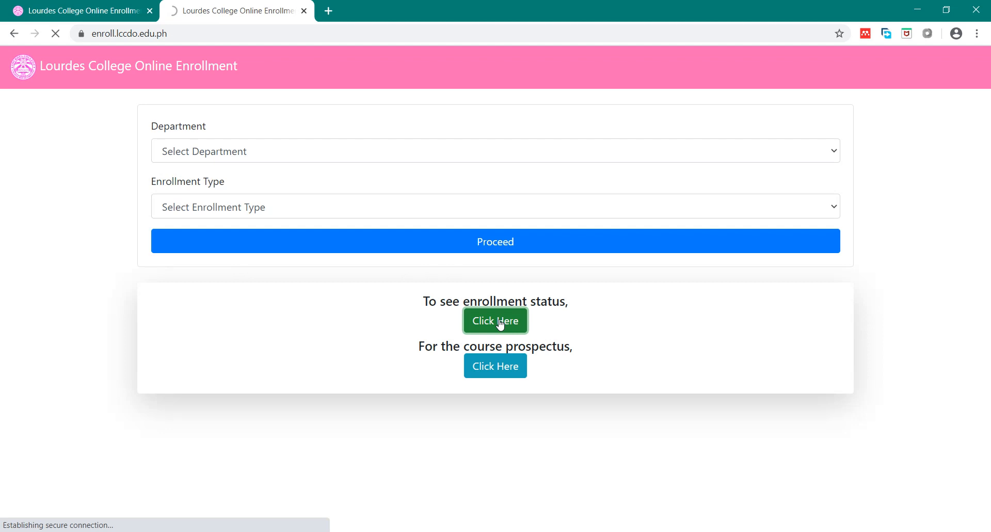
{"action": "left_click", "coordinate": [494, 320]}
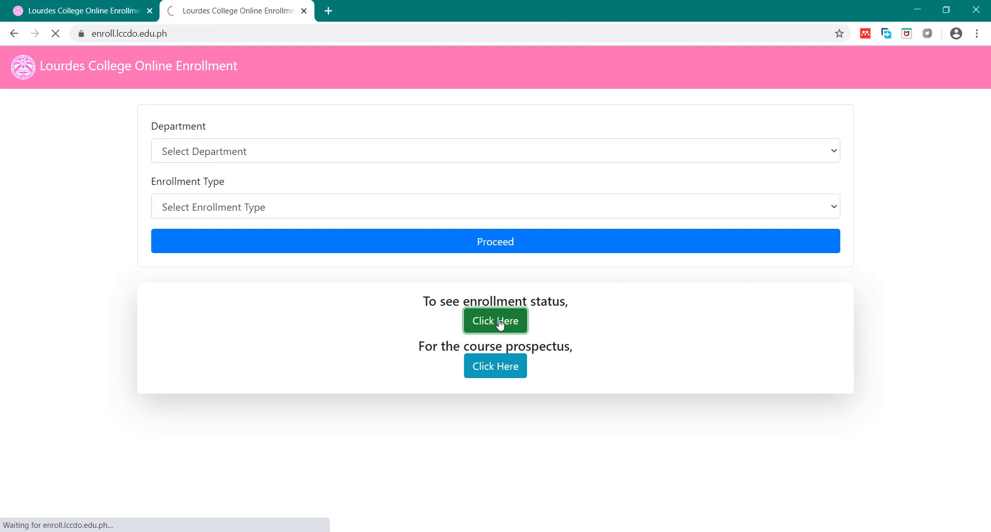
{"action": "left_click", "coordinate": [495, 320]}
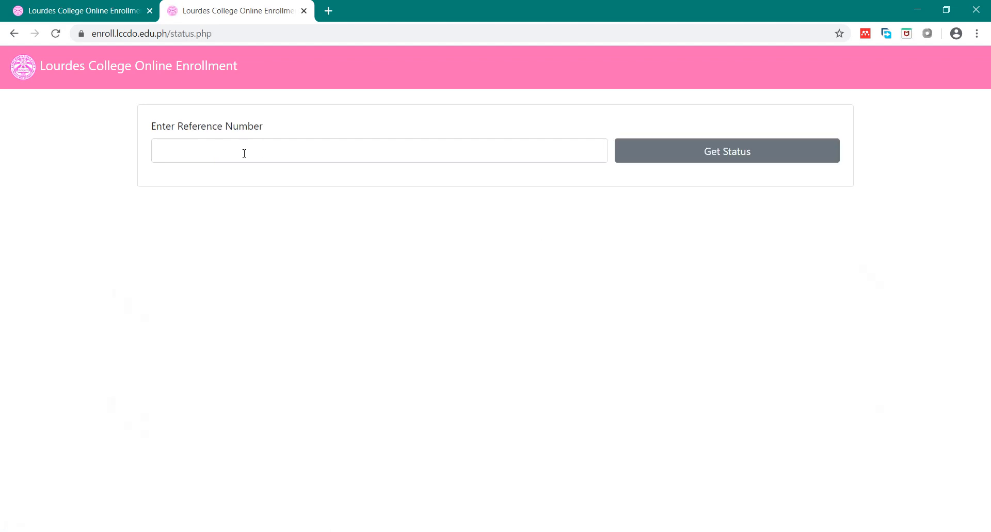
{"action": "left_click", "coordinate": [379, 151]}
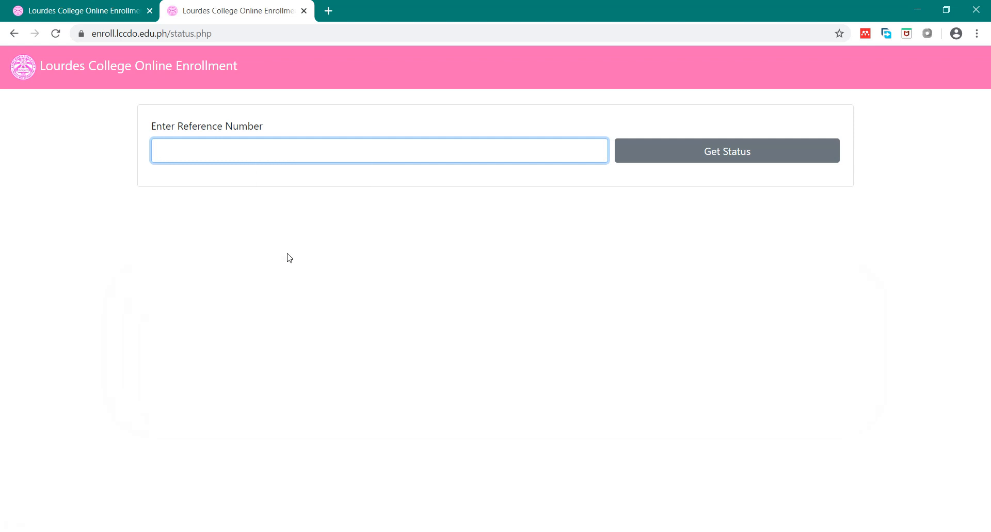
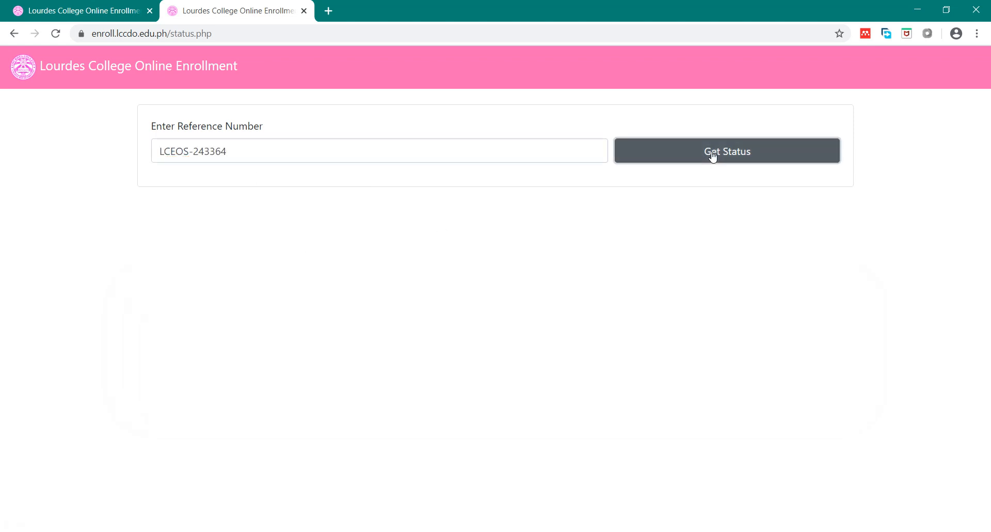
{"action": "left_click", "coordinate": [726, 151]}
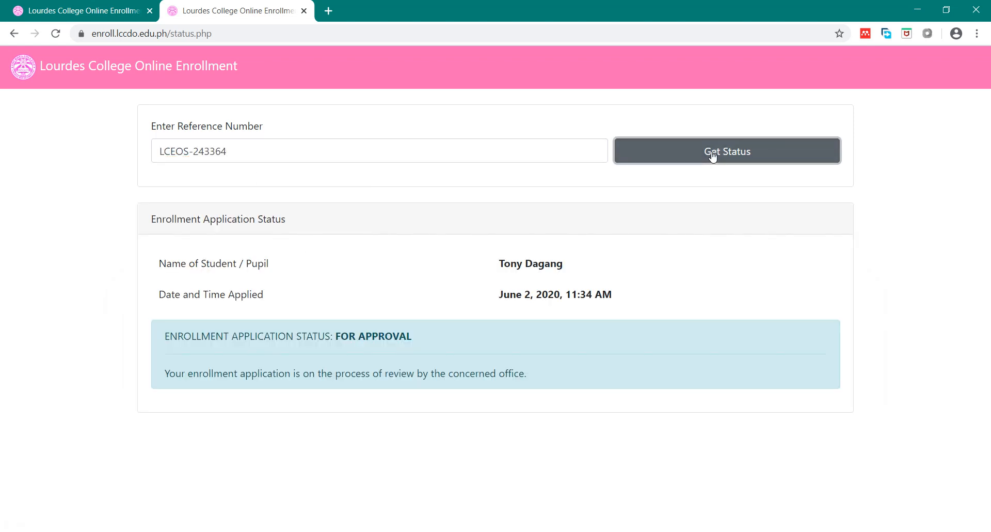
{"action": "mouse_move", "coordinate": [142, 353]}
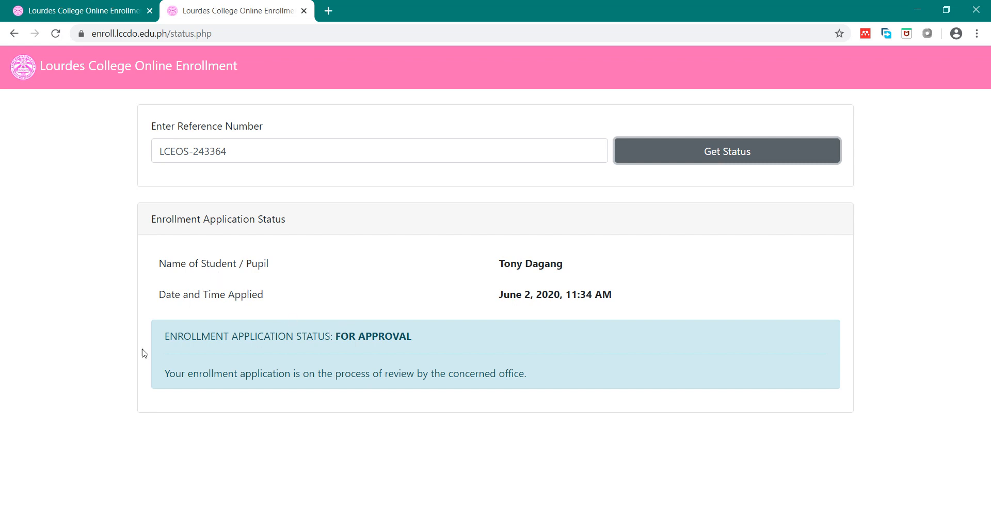
{"action": "double_click", "coordinate": [195, 336]}
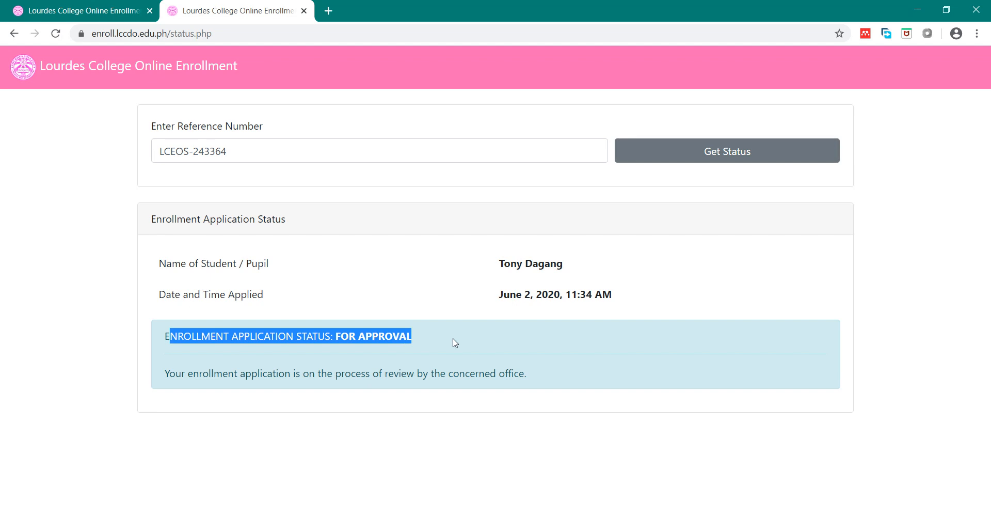
{"action": "mouse_move", "coordinate": [466, 346]}
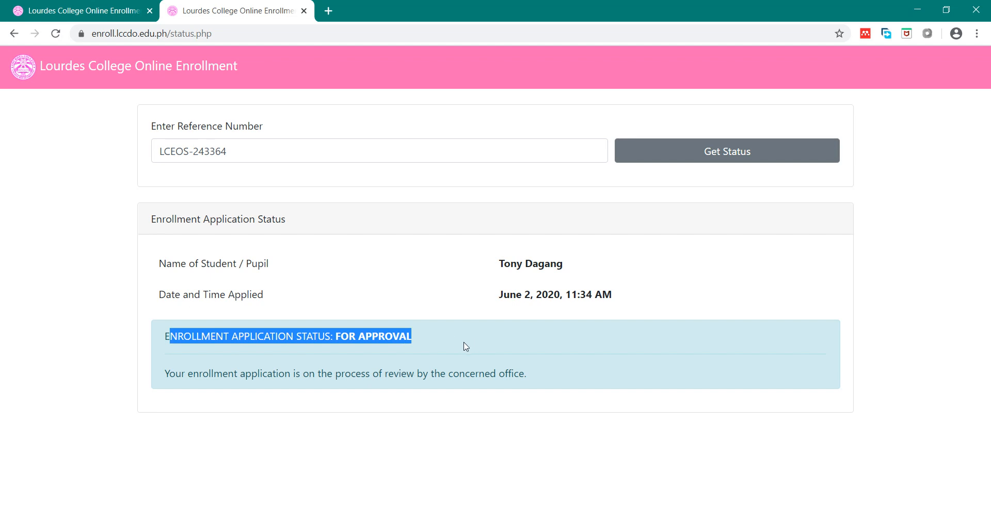
{"action": "mouse_move", "coordinate": [455, 347]}
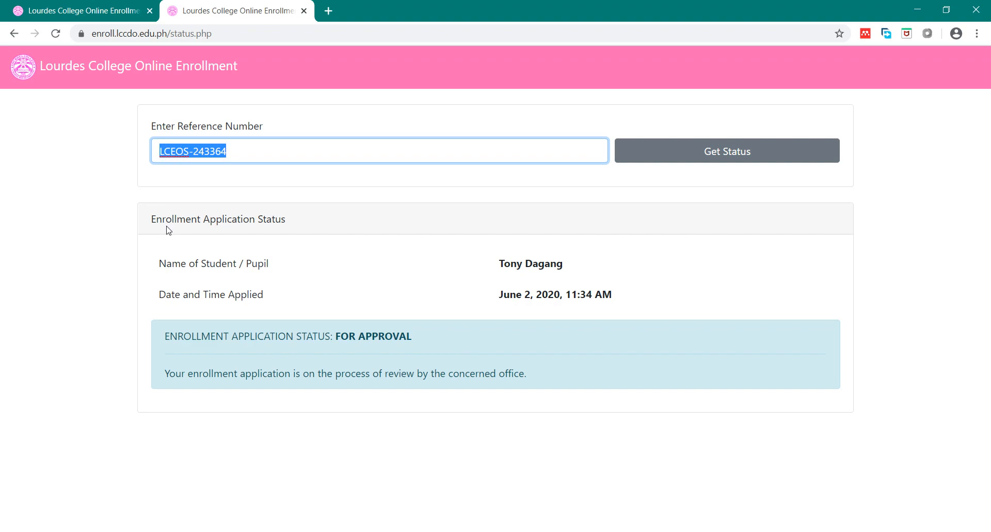
{"action": "mouse_move", "coordinate": [296, 523]}
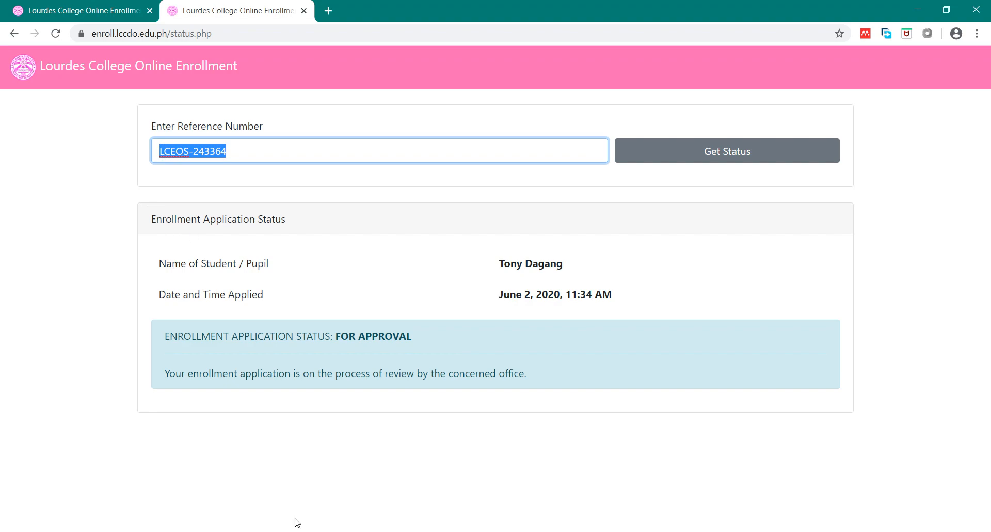